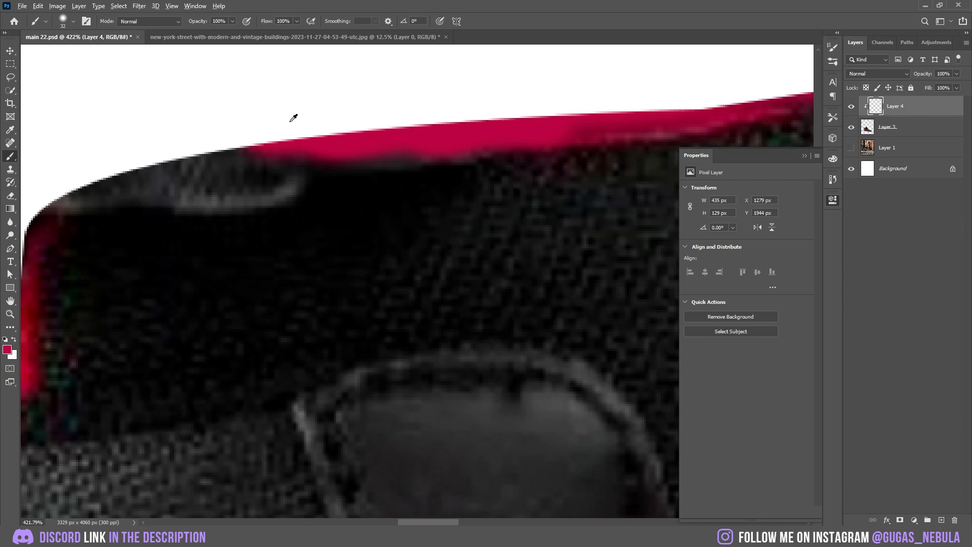
Paint red along the upper edge of the shoe's trim on Layer 4
drag(292, 118, 56, 198)
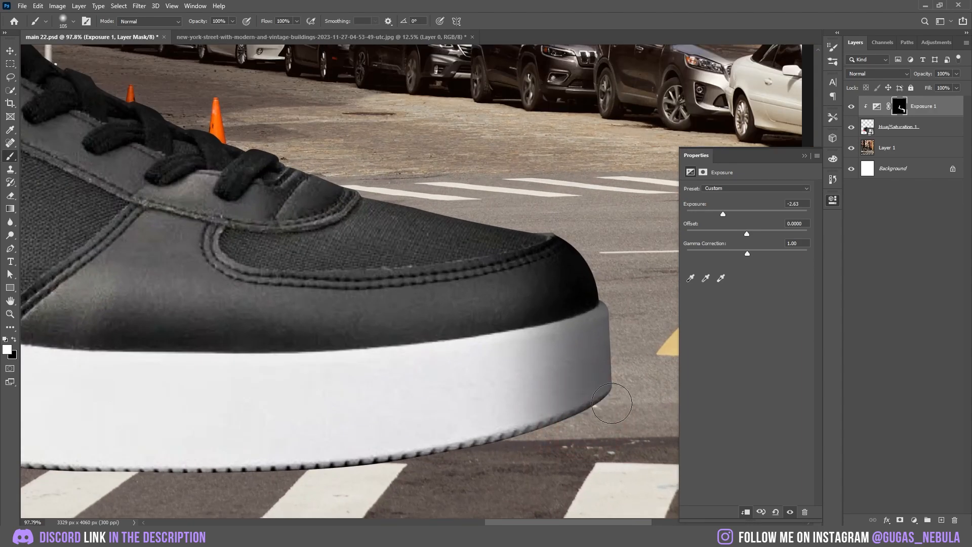
Brush the -2.63 exposure onto the sole's toe end and the red heel loop's curve and outer edge
drag(610, 403, 245, 490)
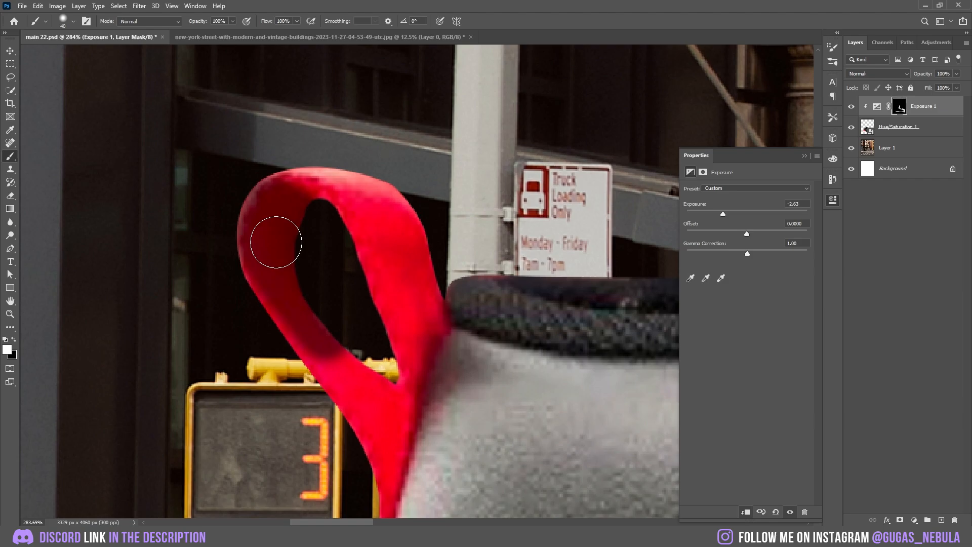
drag(274, 242, 432, 440)
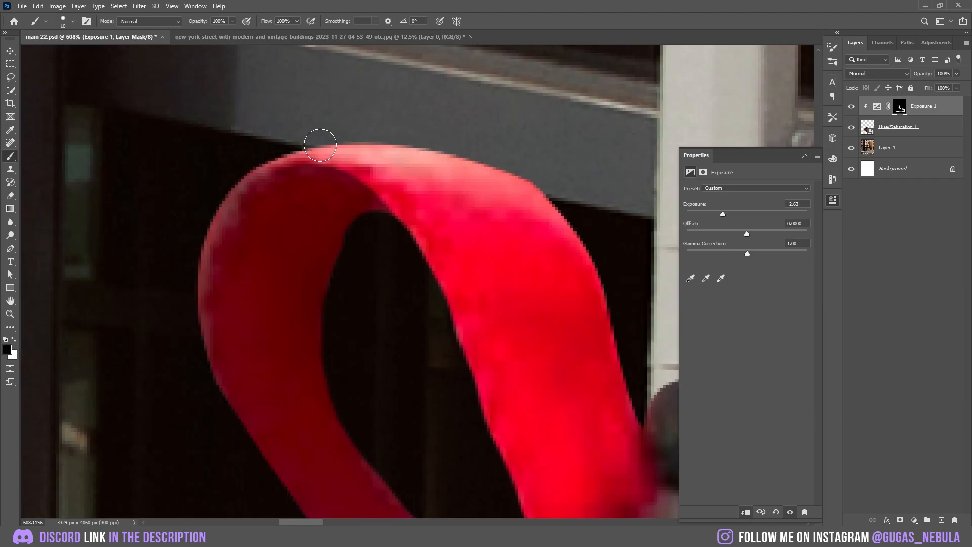
drag(319, 145, 200, 228)
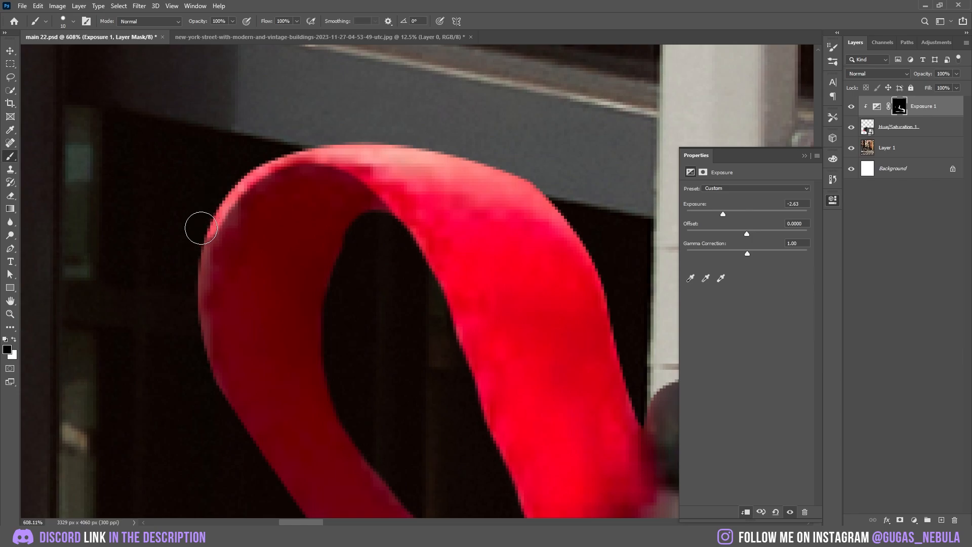
drag(201, 227, 195, 325)
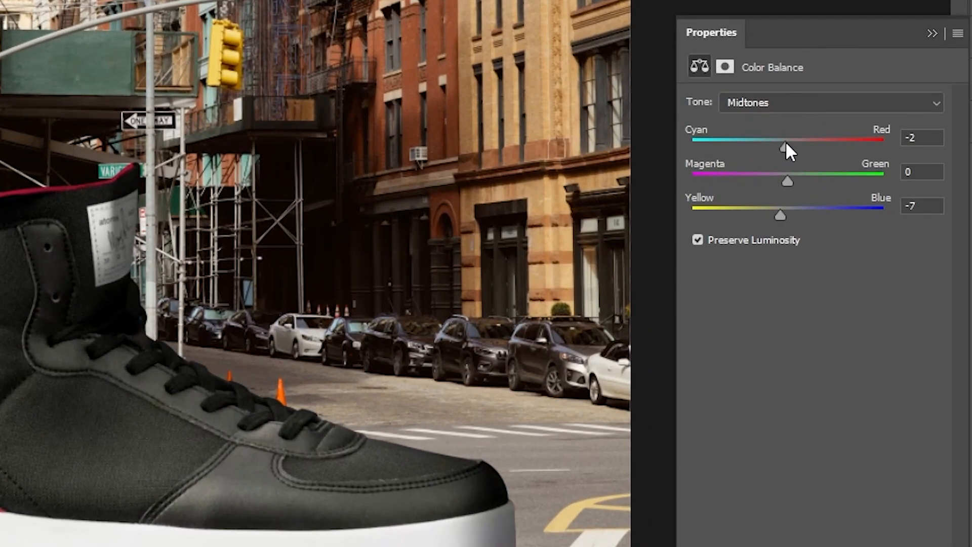
Nudge midtone Cyan-Red to +6, then brush a dark -7.90 exposure ellipse under the sole
drag(788, 147, 792, 147)
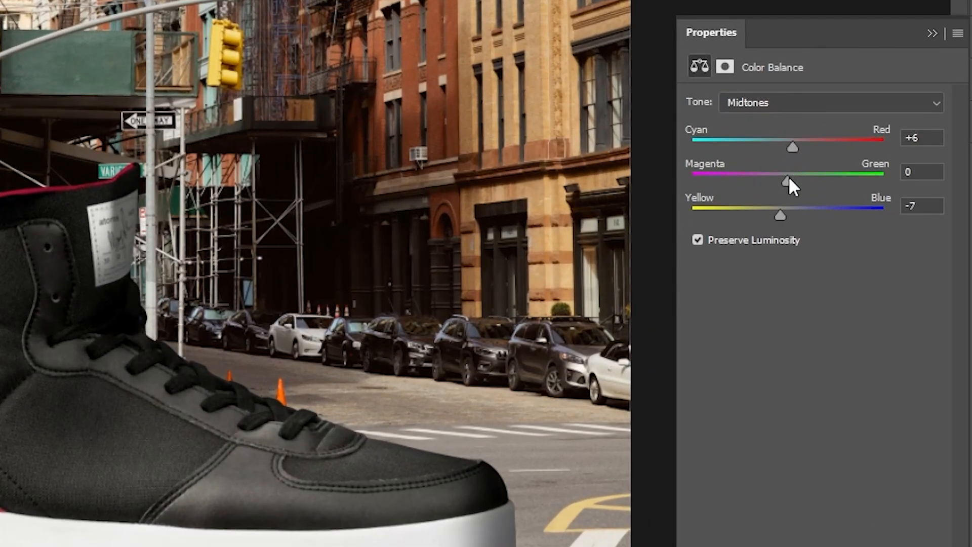
drag(788, 182, 780, 181)
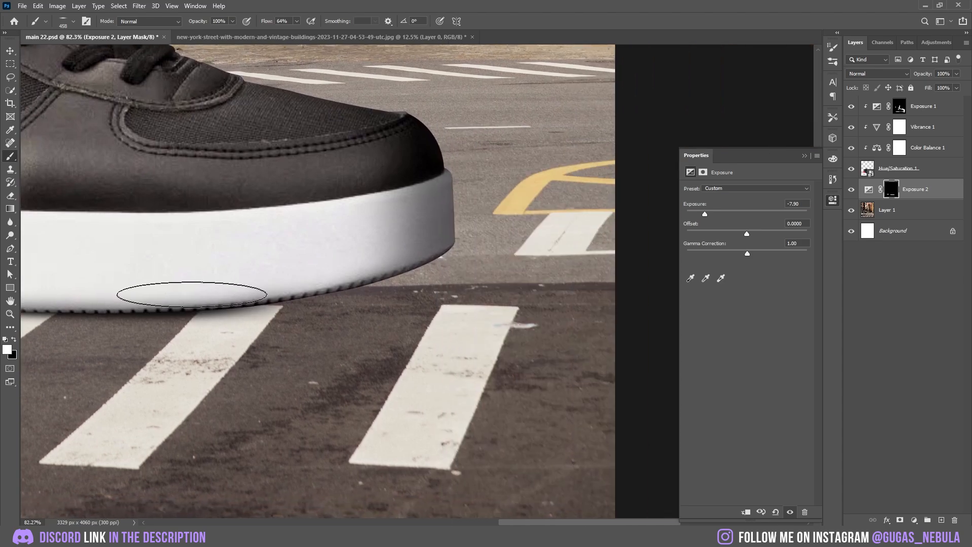
drag(193, 295, 357, 263)
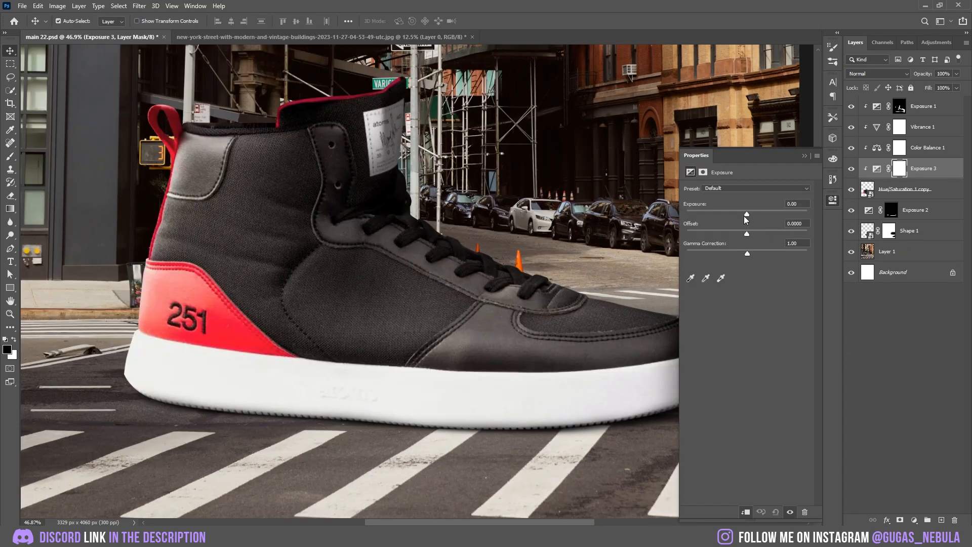
Set Exposure 3 to -1.34 and paint its shading onto the side of the white sole
drag(746, 214, 734, 214)
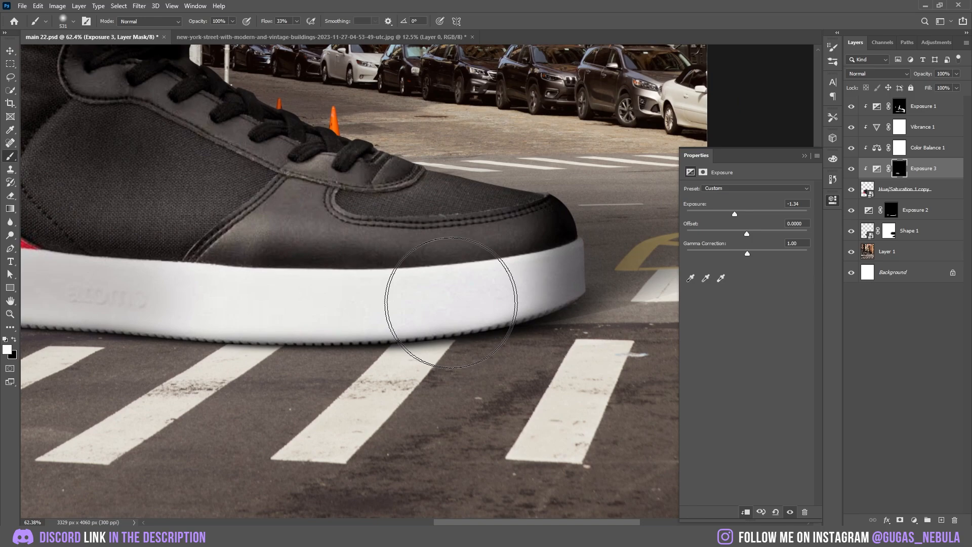
click(925, 106)
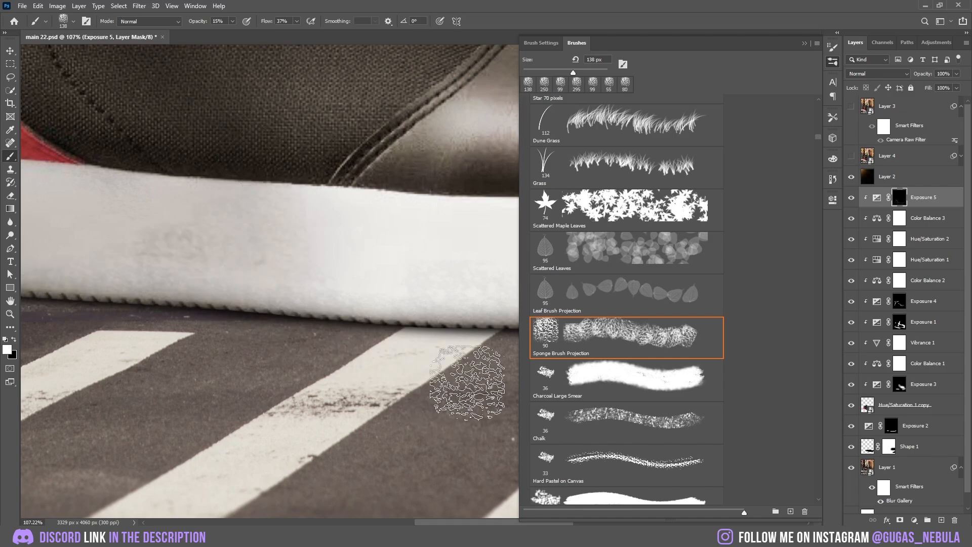
Choose the Sponge Brush Projection brush for painting the next mask
click(625, 465)
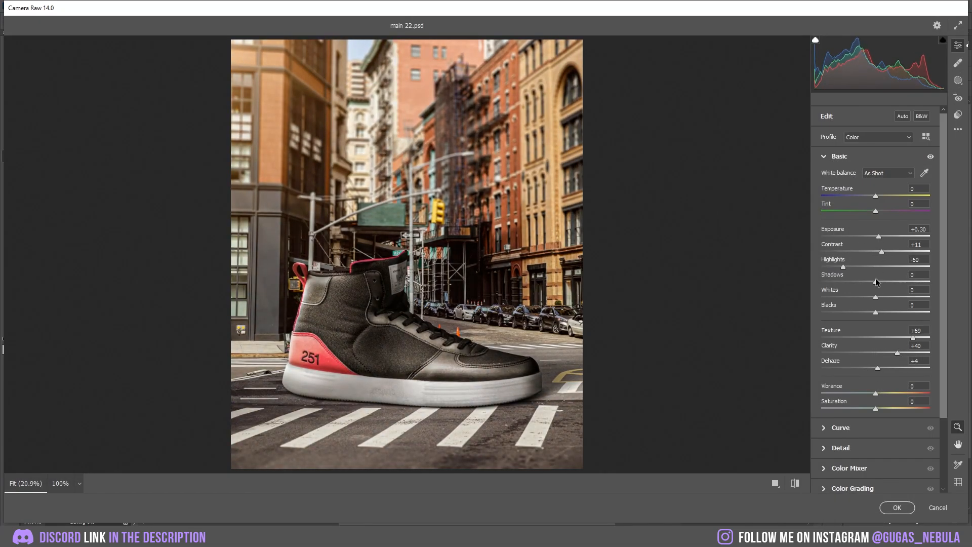
Adjust the Shadows slider in the Camera Raw grade of the merged shoe scene
click(841, 197)
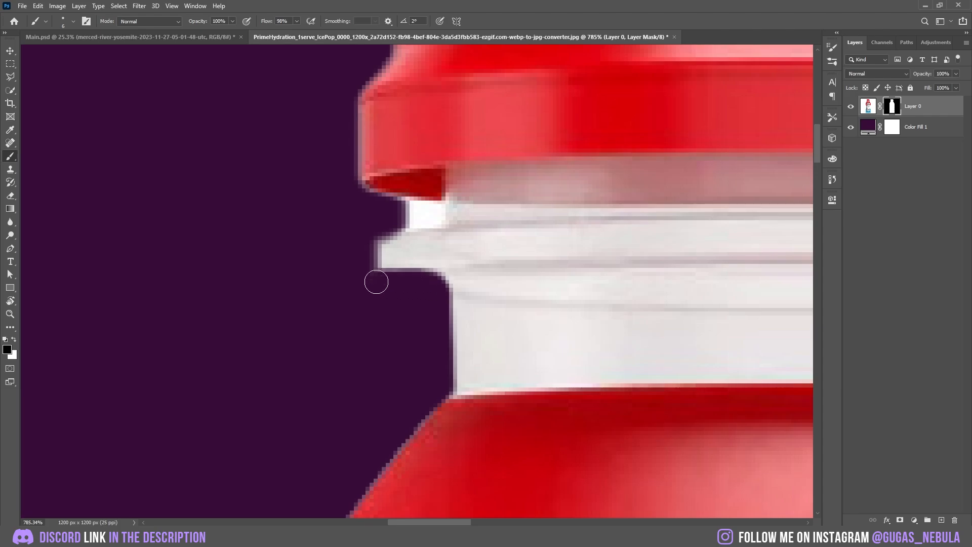
Mask out background beside the bottle neck and clean its left edge over the river
click(74, 36)
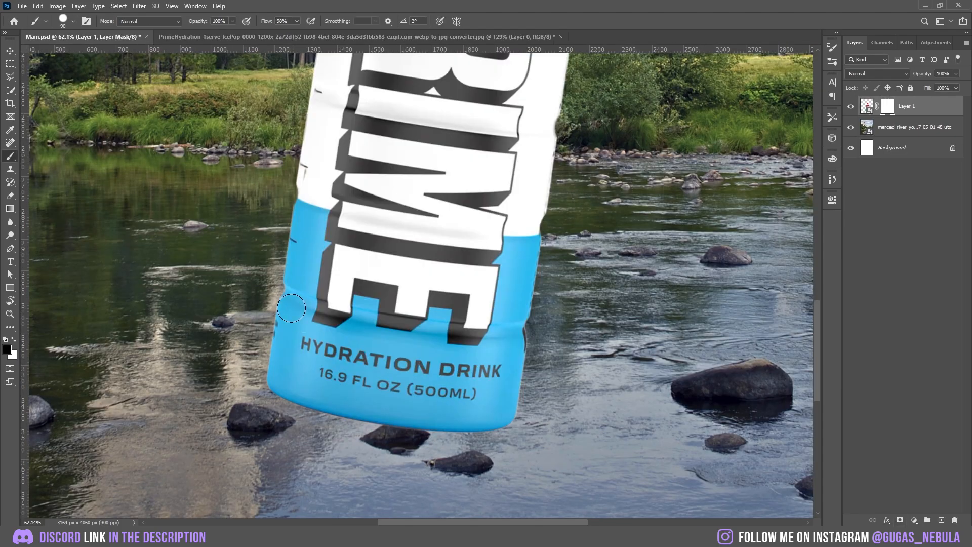
drag(292, 308, 651, 400)
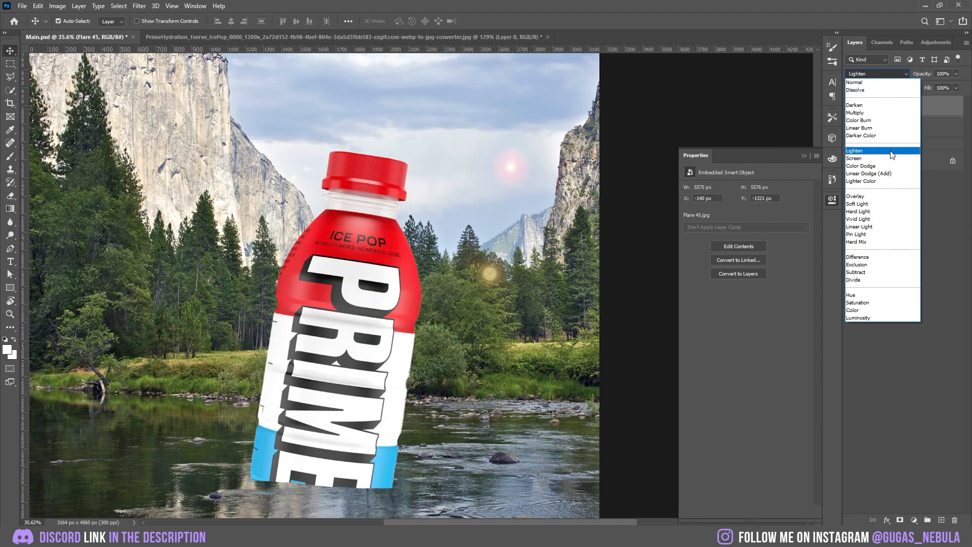
Set the flare to Linear Dodge (Add) and soften it with a Gaussian Blur
click(868, 173)
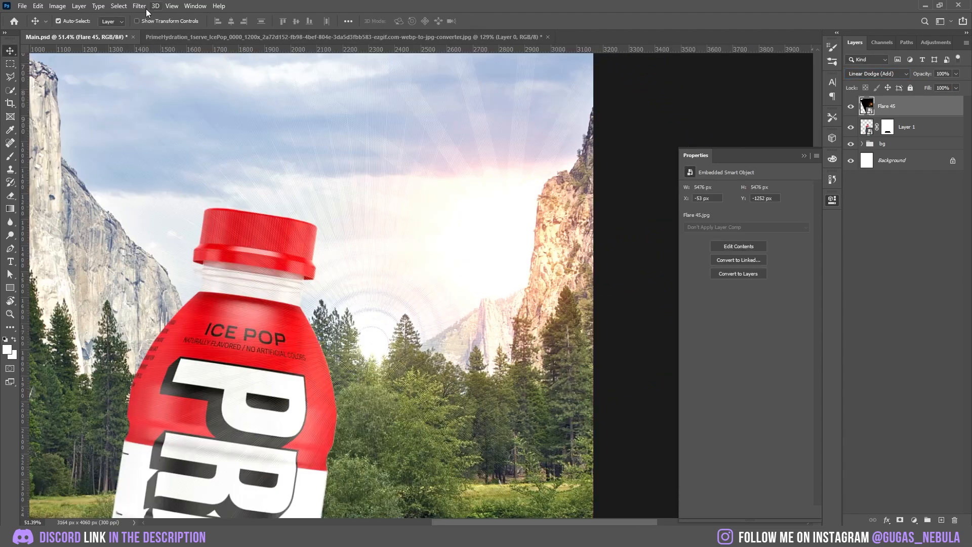
click(139, 6)
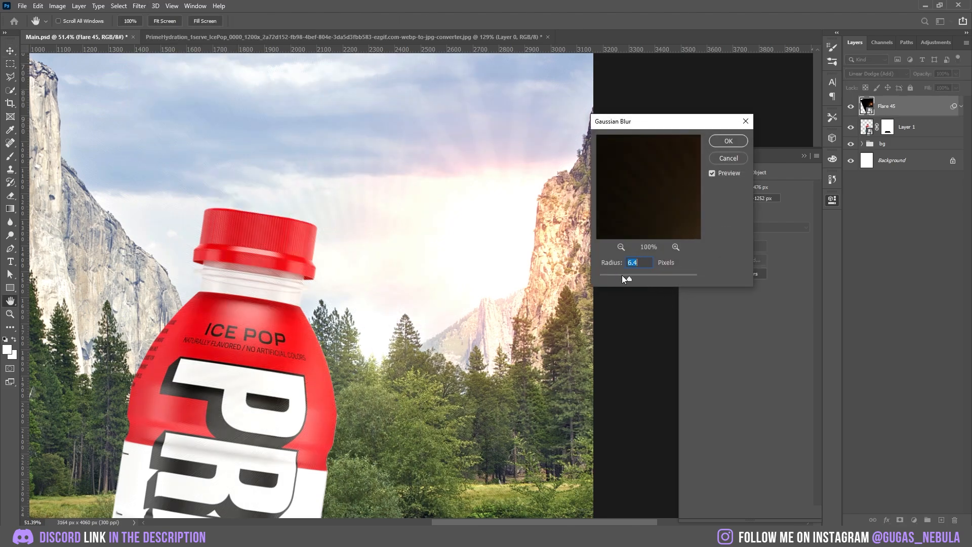
click(728, 141)
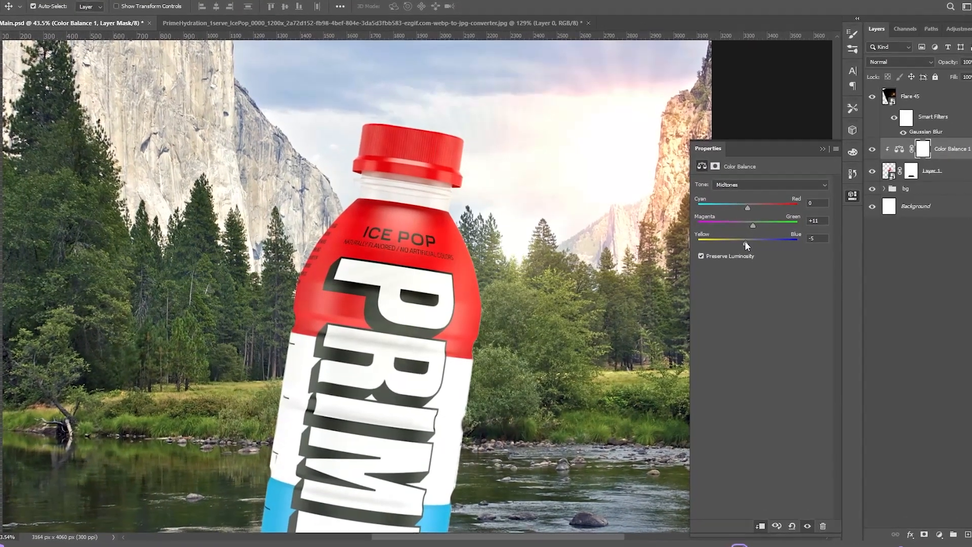
Shift the bottle's clipped Color Balance midtones toward red (Red +10, Green +11, Yellow -5)
drag(747, 206, 779, 203)
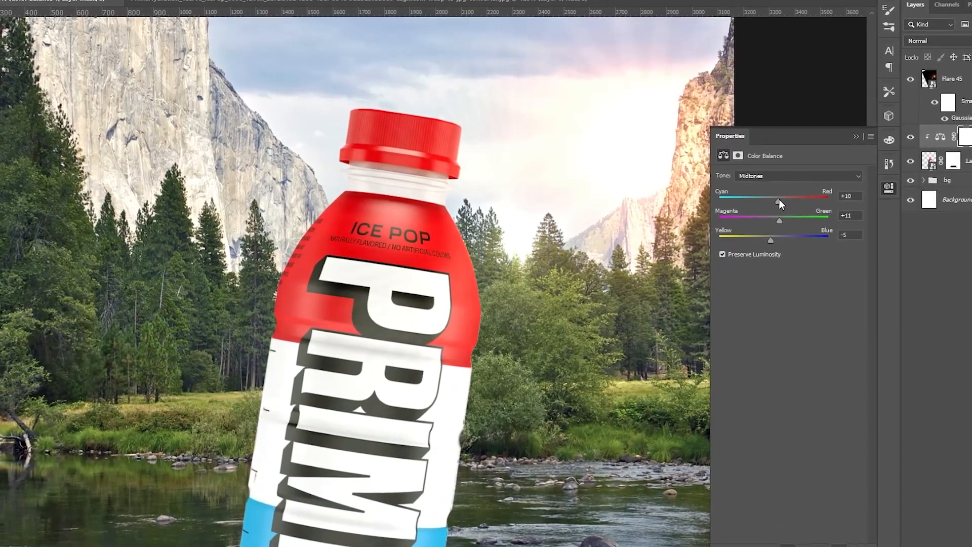
drag(778, 195, 814, 195)
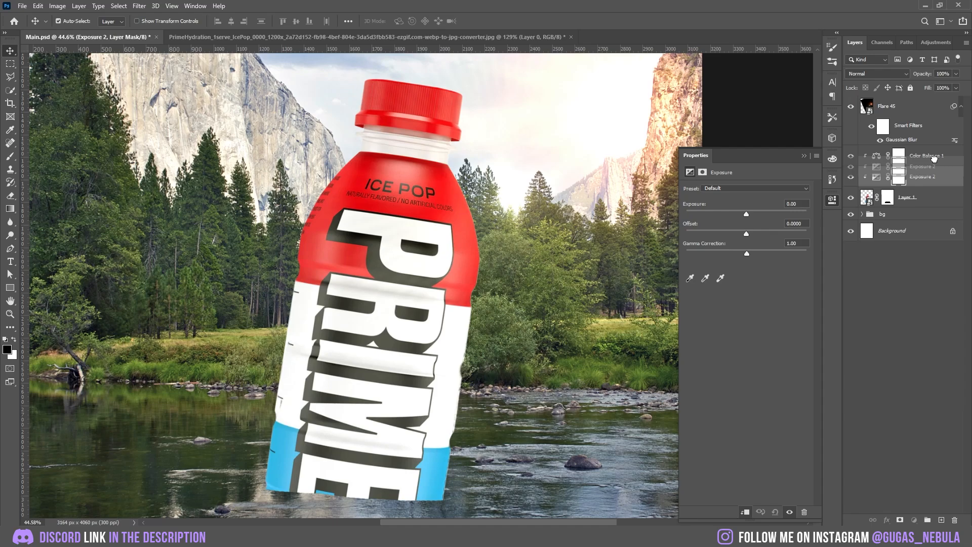
Lower the exposure adjustment and paint it onto the bottle cap's right edge
drag(747, 214, 713, 214)
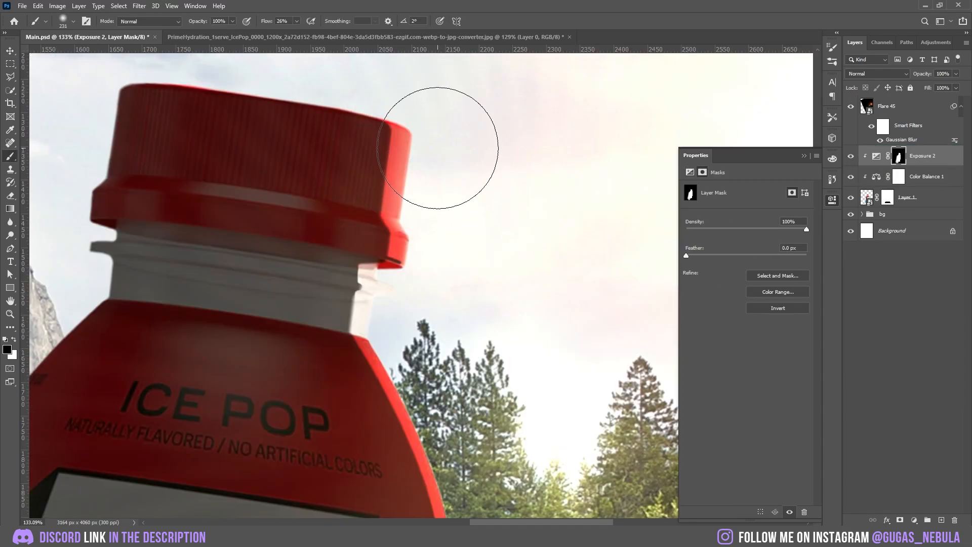
drag(438, 146, 443, 313)
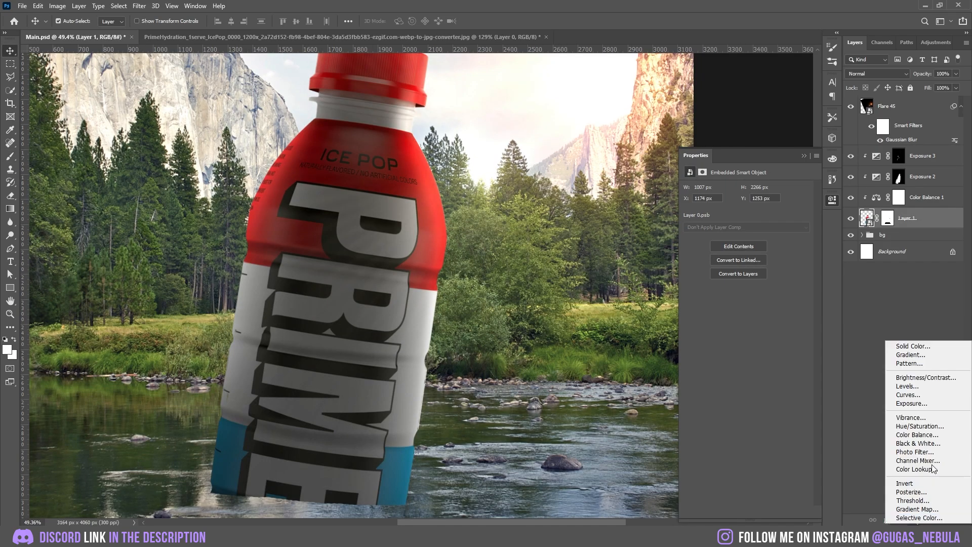
Add a Vibrance adjustment to the bottle and refine the water mask below it
click(910, 418)
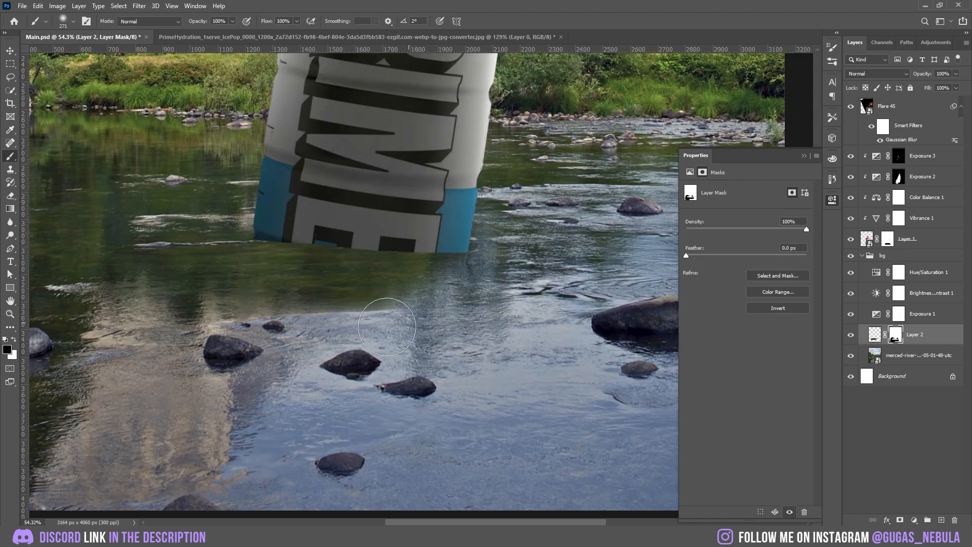
drag(388, 327, 518, 297)
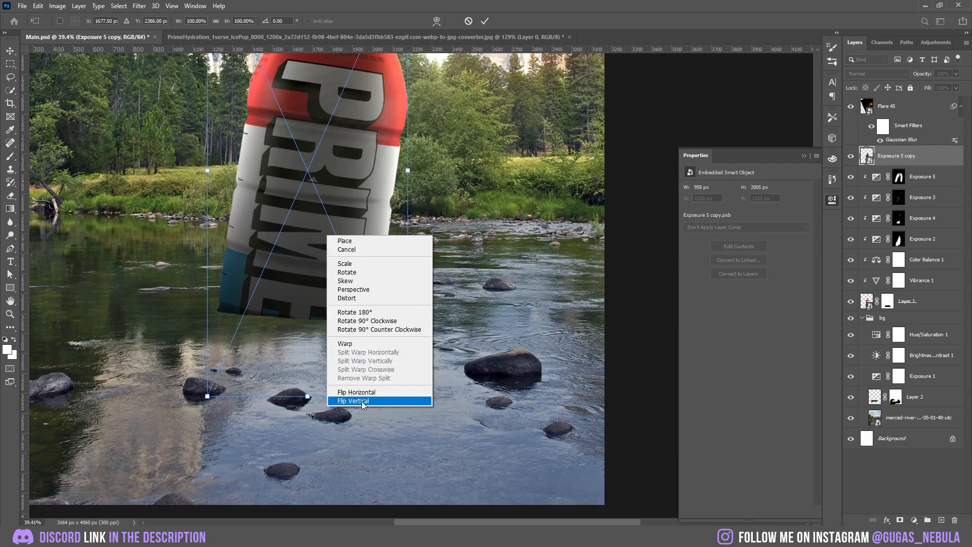
Flip the bottle copy vertically so it hangs below the bottle as a reflection
click(352, 401)
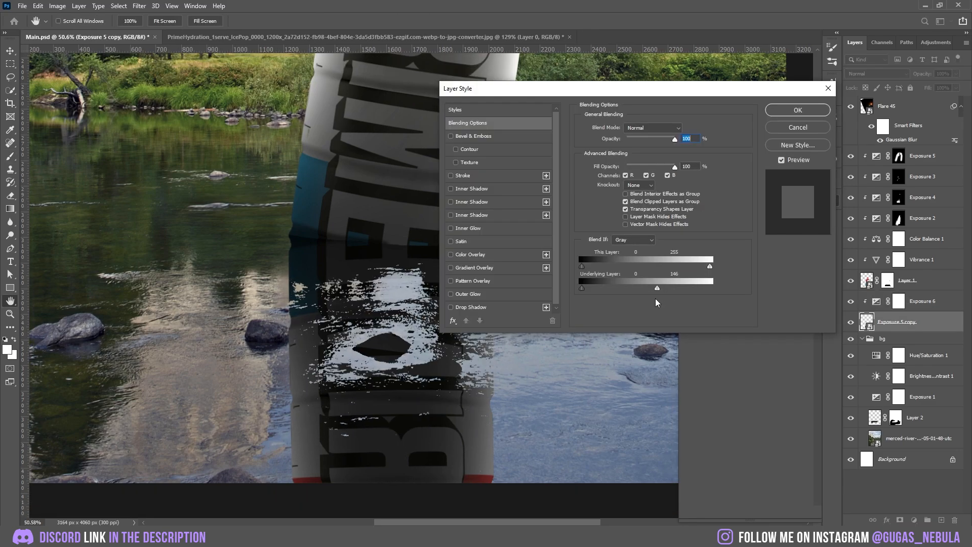
Drag the Underlying Layer Blend If slider so the water's bright tones show through the reflection
drag(656, 287, 659, 287)
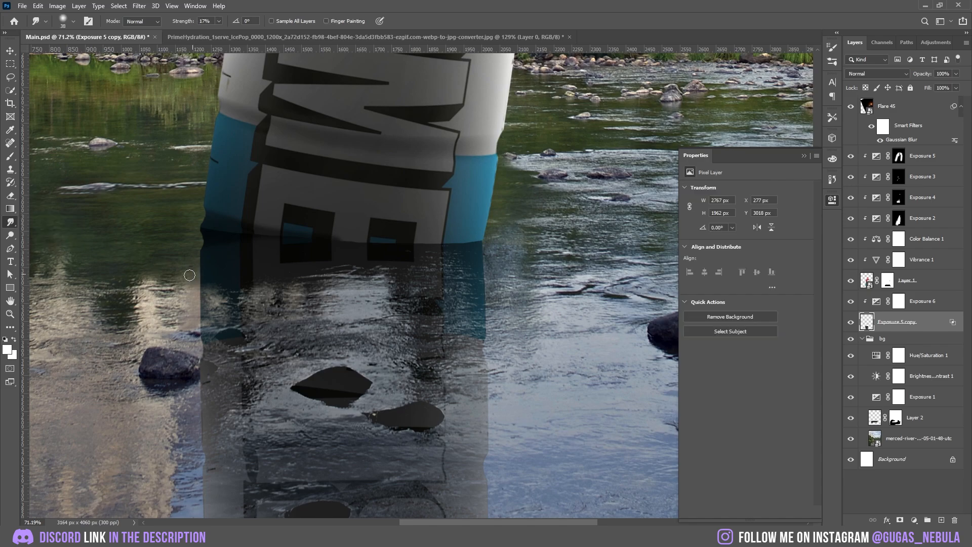
mouse_move(828, 313)
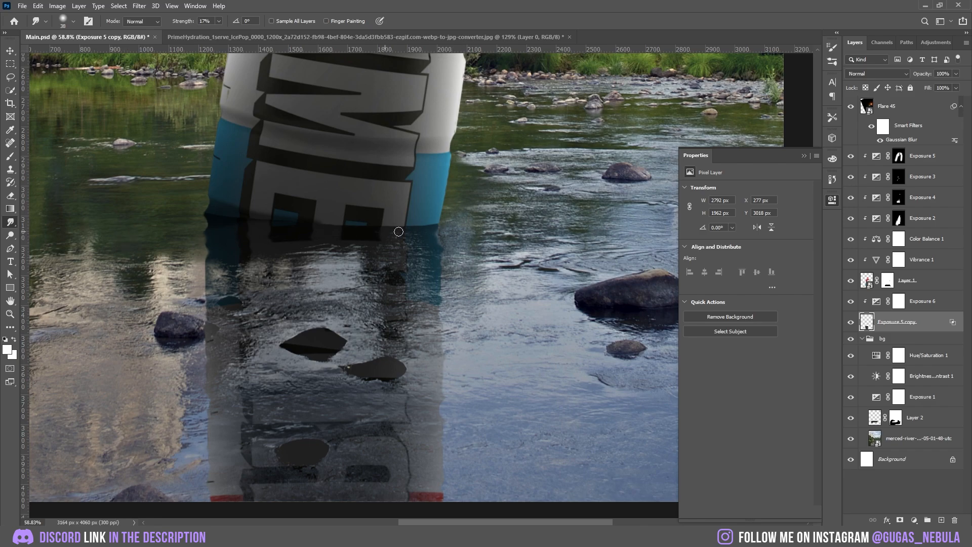
mouse_move(454, 382)
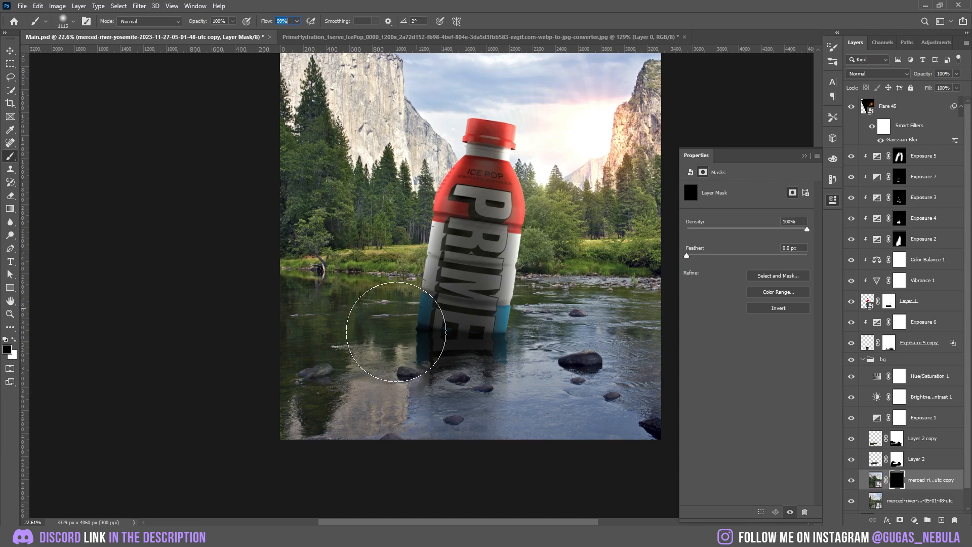
Paint white on the river-copy mask to reveal the river over the reflection area
drag(397, 332, 368, 443)
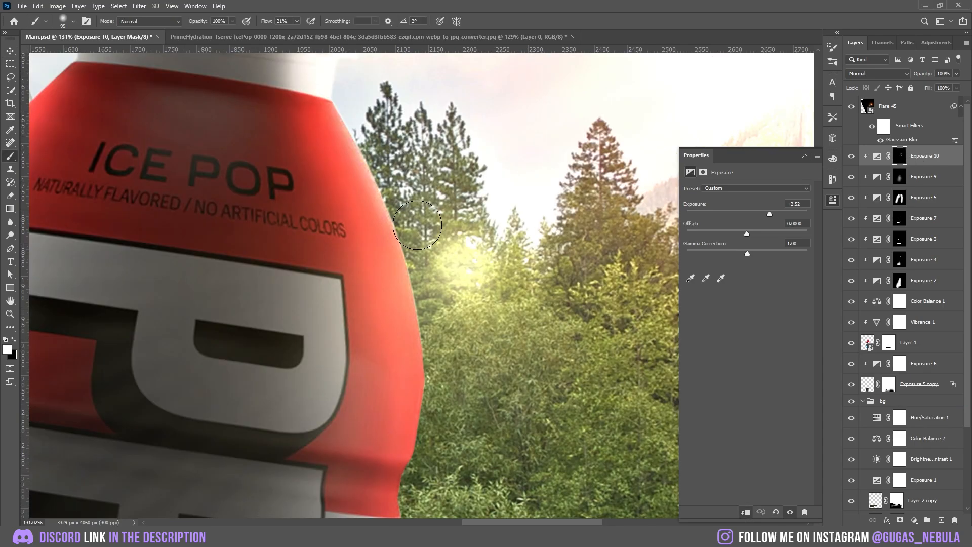
mouse_move(406, 233)
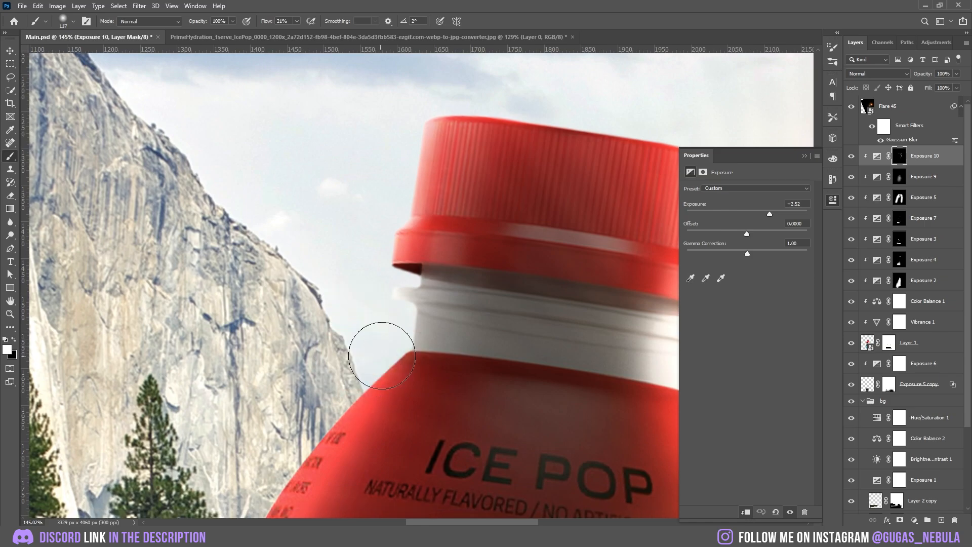
Apply a Gaussian Blur to the foreground grass layer
scroll(down, 3)
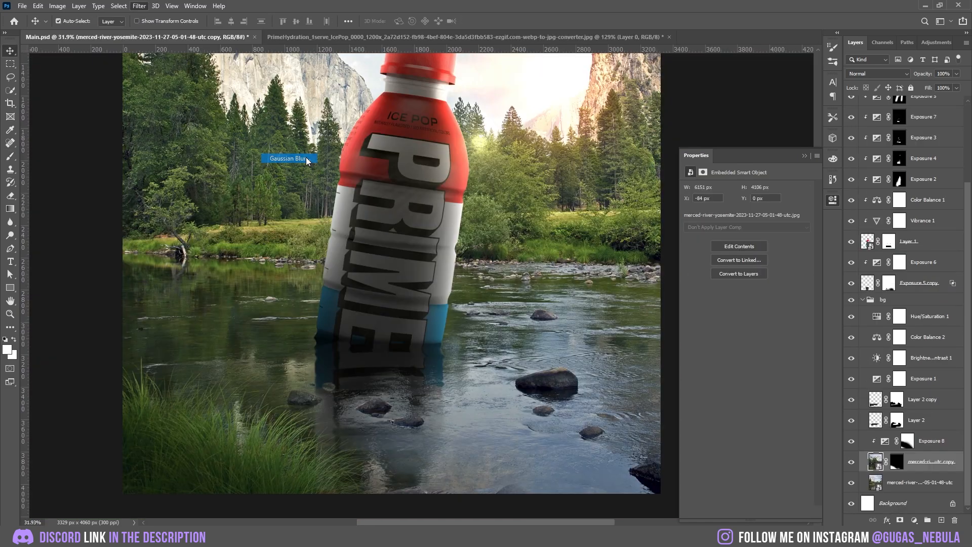
click(289, 158)
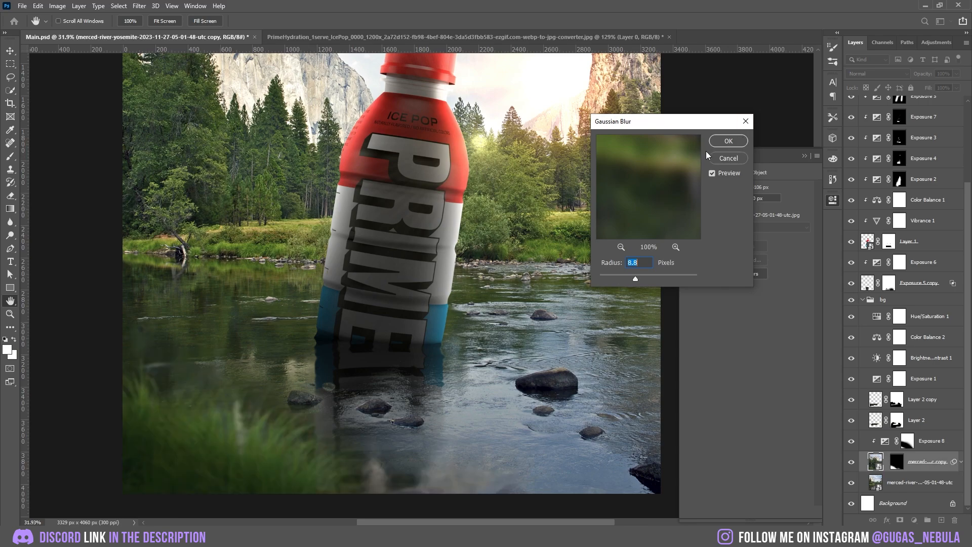
click(728, 141)
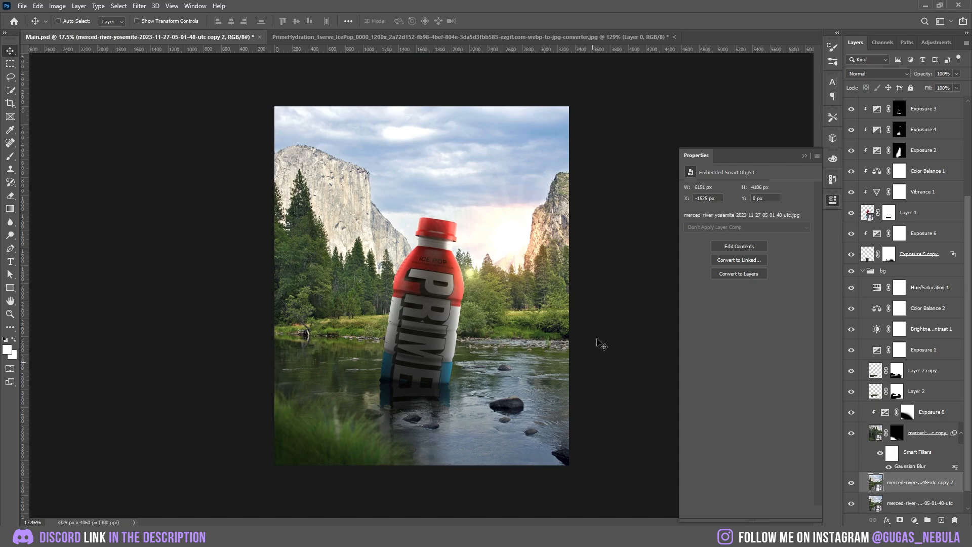
Mask river copy 2, paint in the grassy rock at lower right and darken the water around it with Exposure
key(ctrl+t)
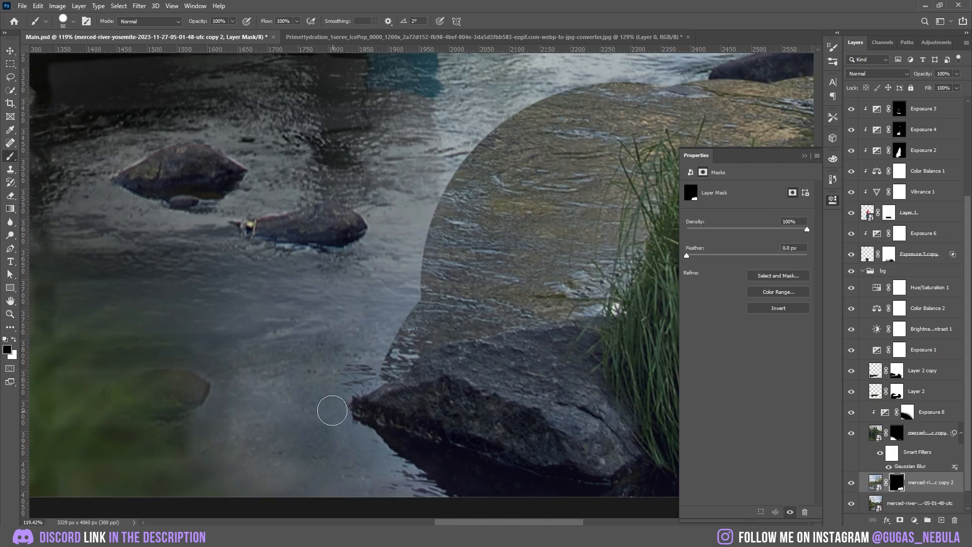
drag(332, 411, 583, 306)
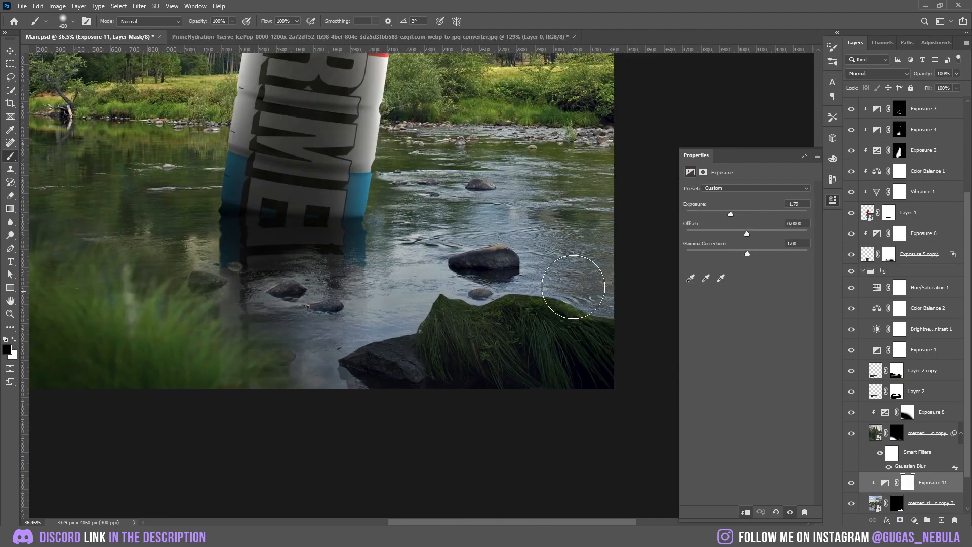
drag(574, 287, 383, 318)
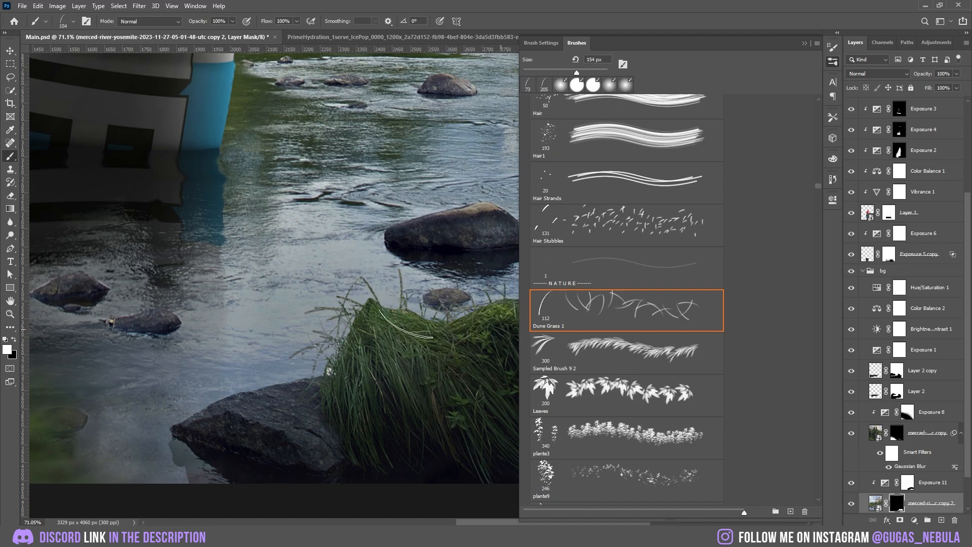
Gaussian-blur the rock layer at a radius of about 6.8 pixels
double_click(911, 466)
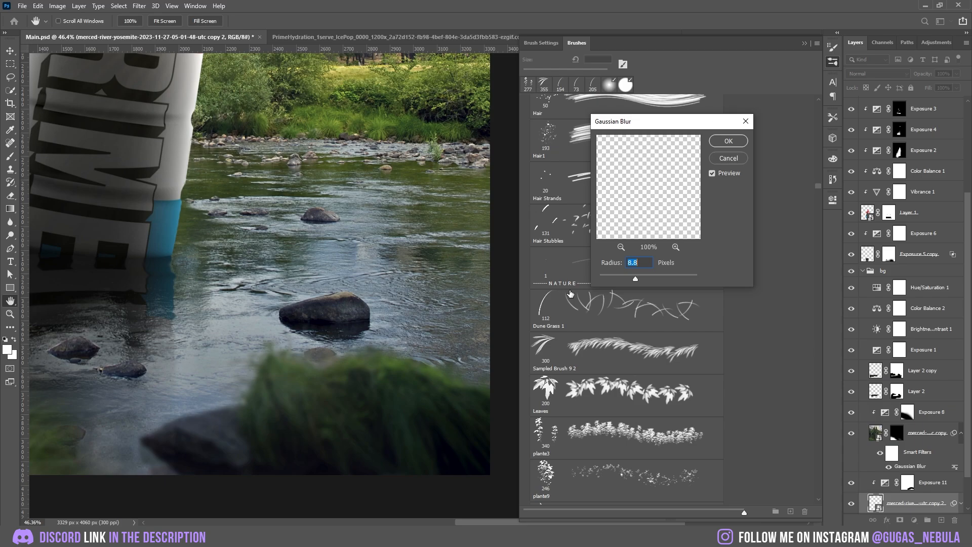
drag(635, 278, 631, 279)
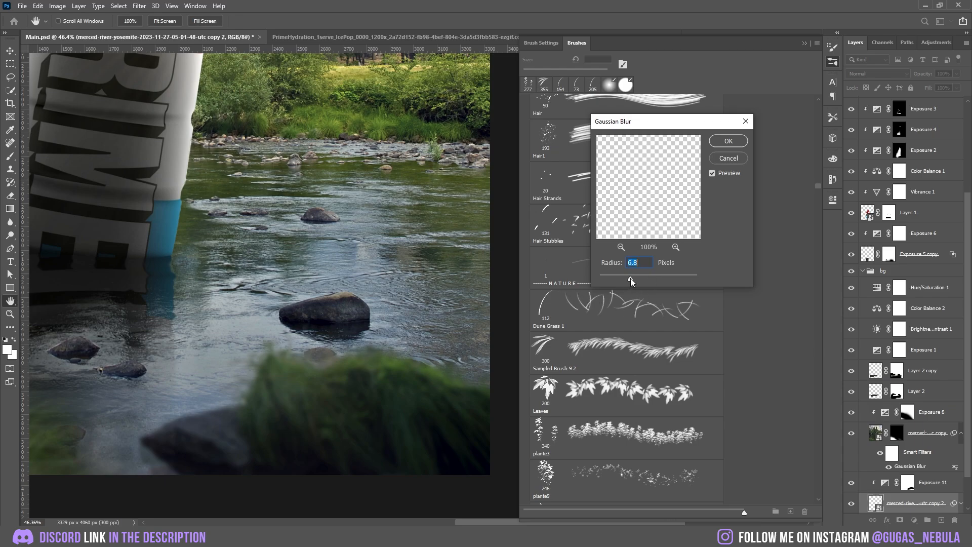
click(727, 140)
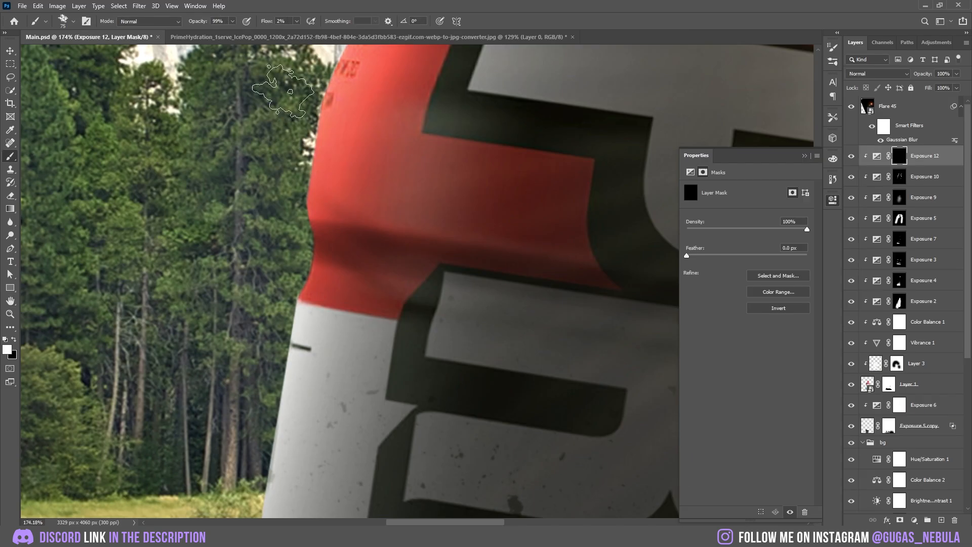
Paint splatter-brush texture at 2% flow on Exposure 12's mask over the bottle's label and edge
drag(286, 93, 428, 245)
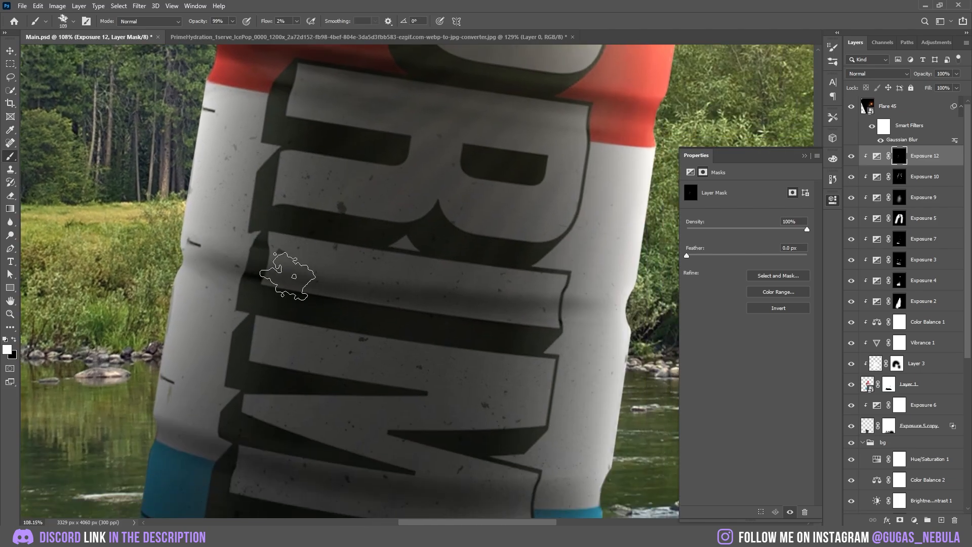
drag(288, 275, 602, 335)
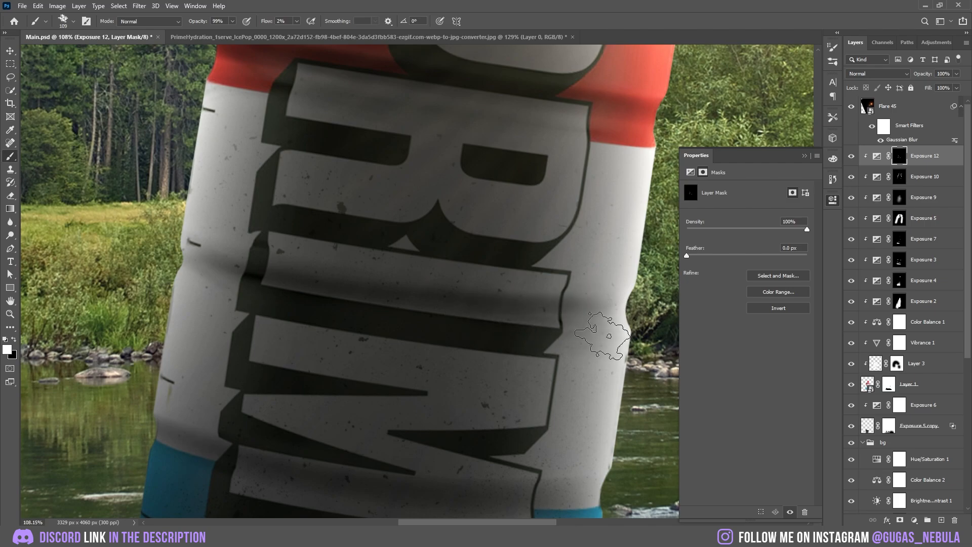